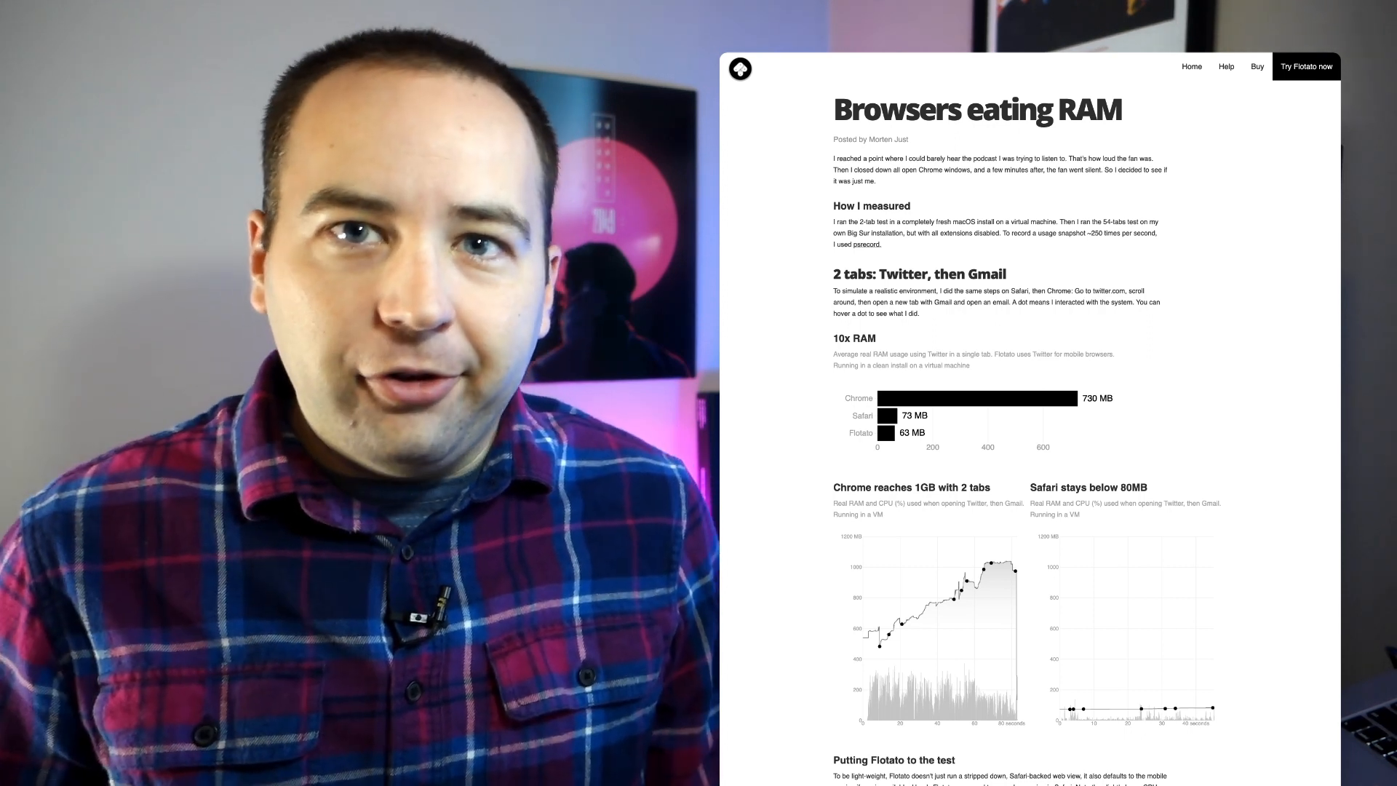
scroll("down", 3)
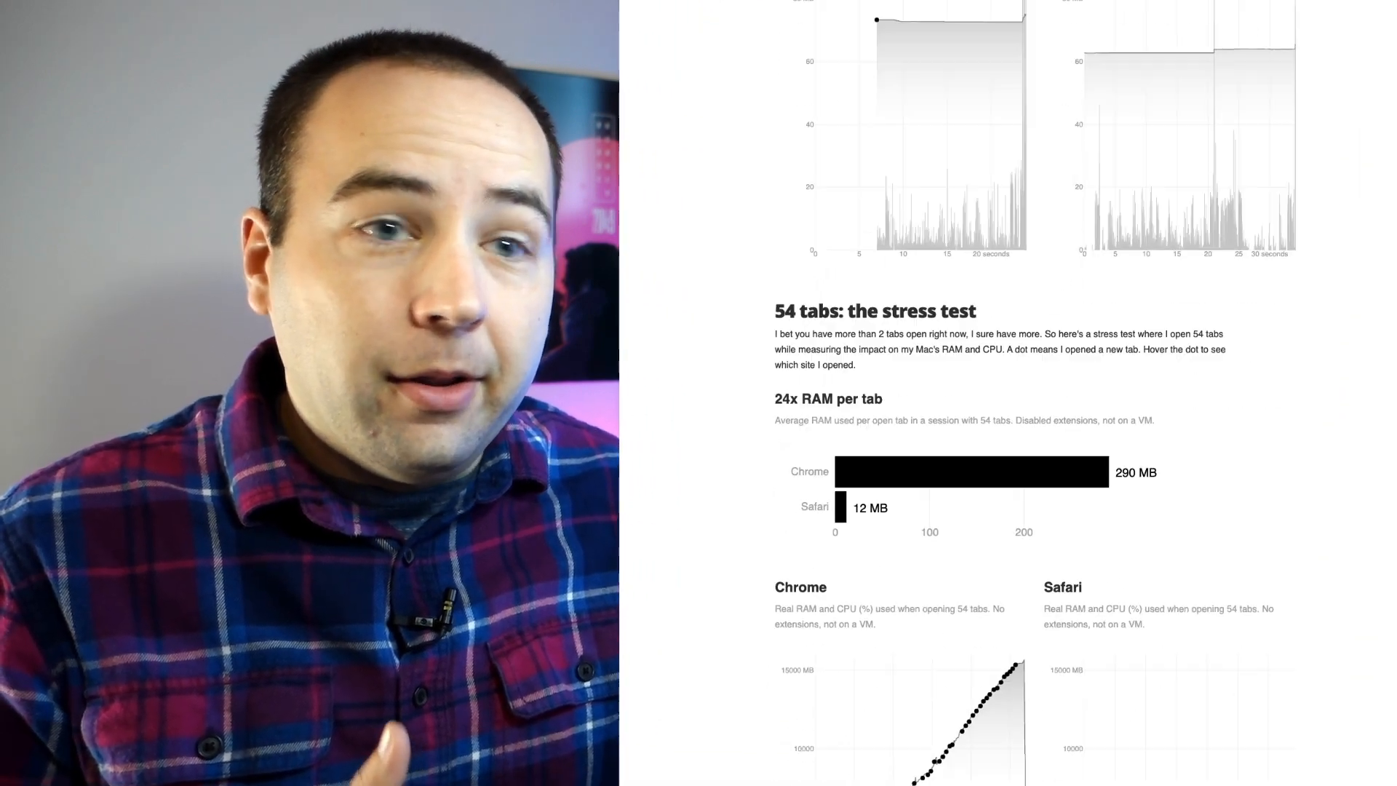